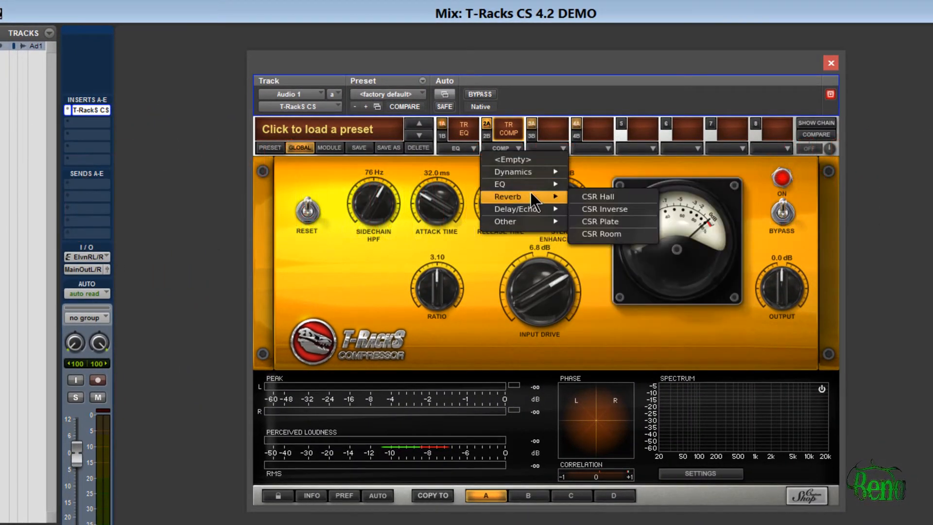
{"action": "mouse_move", "coordinate": [504, 221]}
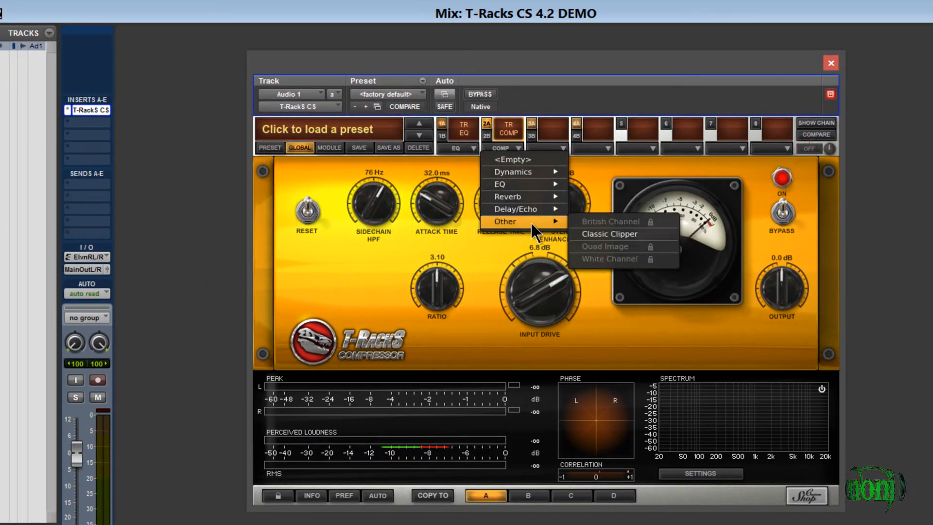
Load Classic Clipper from Other into the T-RackS CS second module slot
{"action": "left_click", "coordinate": [609, 233]}
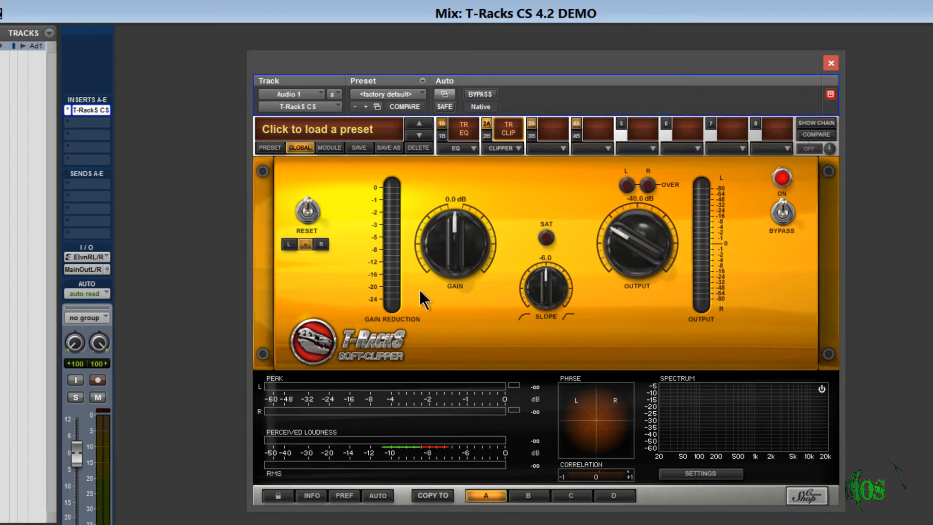
Load the FM Broadcast chain preset and put CSR Plate in the fourth slot
{"action": "left_click", "coordinate": [463, 129]}
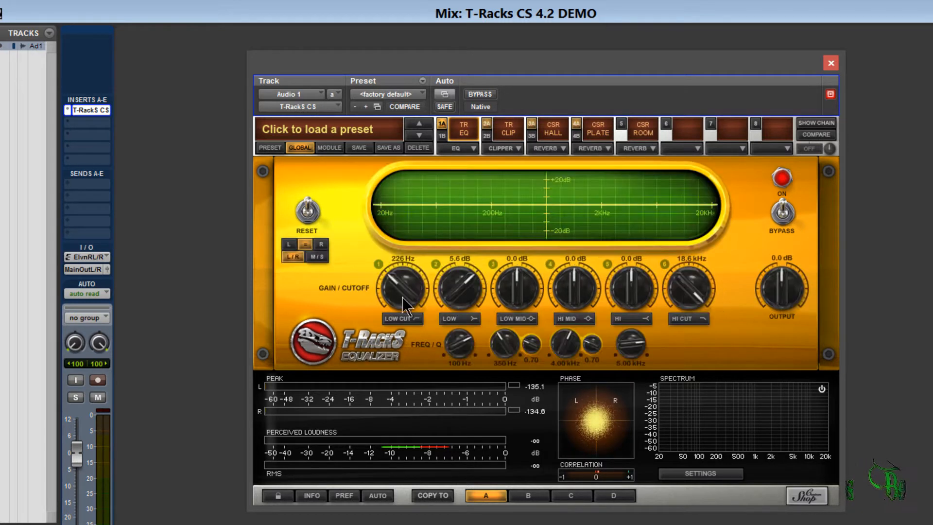
{"action": "left_click", "coordinate": [328, 129]}
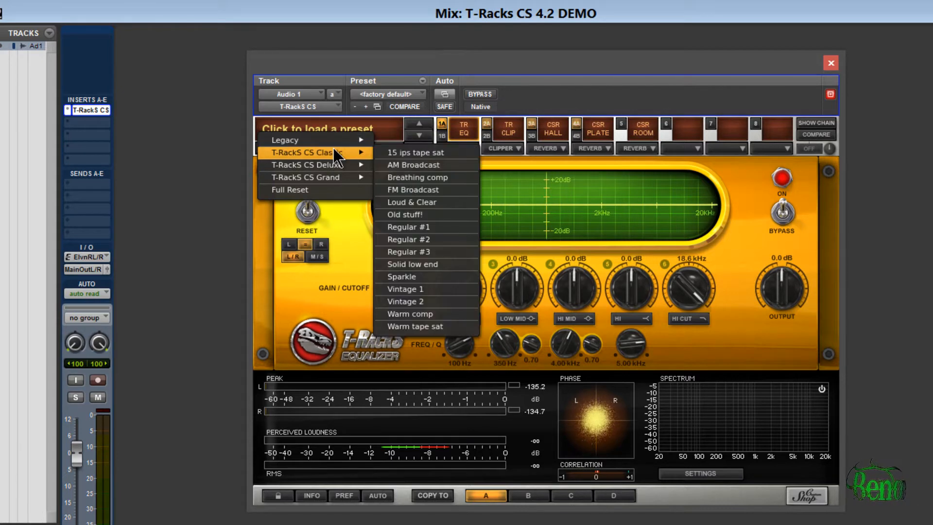
{"action": "left_click", "coordinate": [413, 189]}
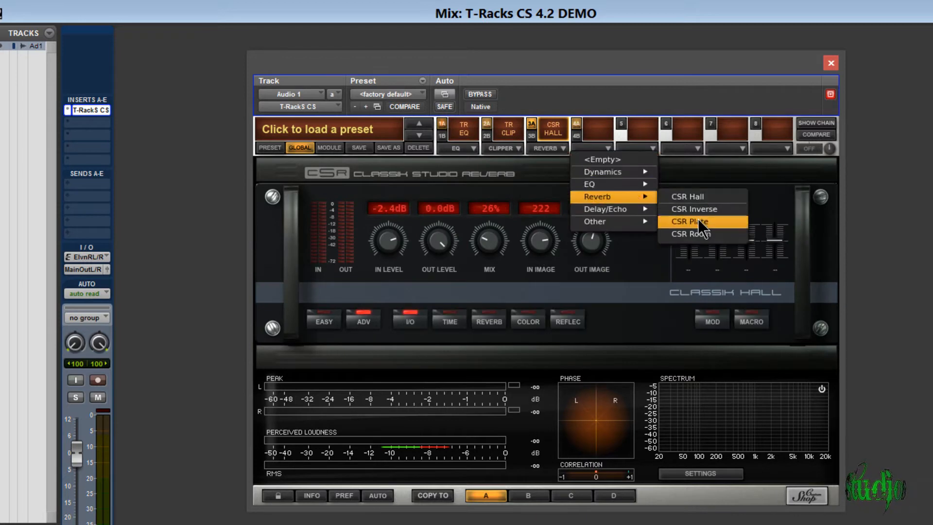
{"action": "left_click", "coordinate": [697, 234]}
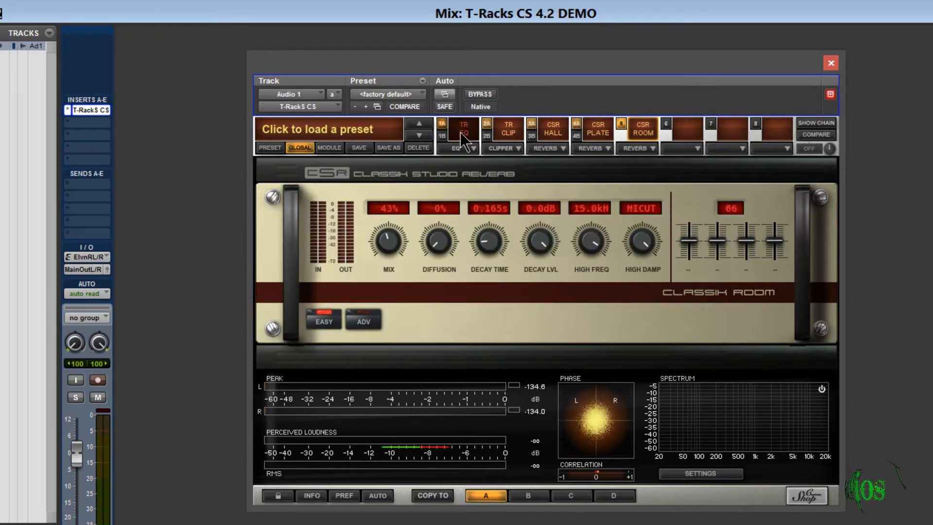
{"action": "left_click", "coordinate": [508, 130]}
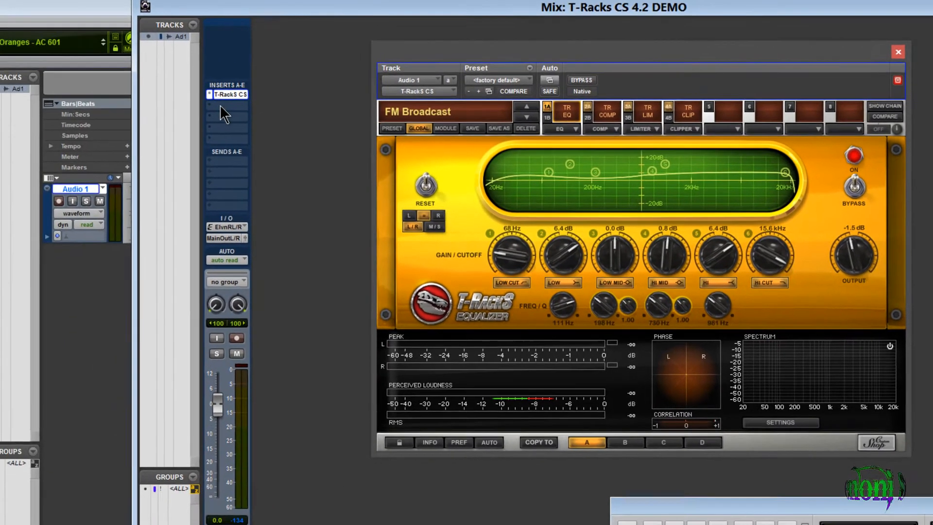
Browse an empty Audio 1 insert's plug-in menu to the IK Multimedia category
{"action": "left_click", "coordinate": [229, 94]}
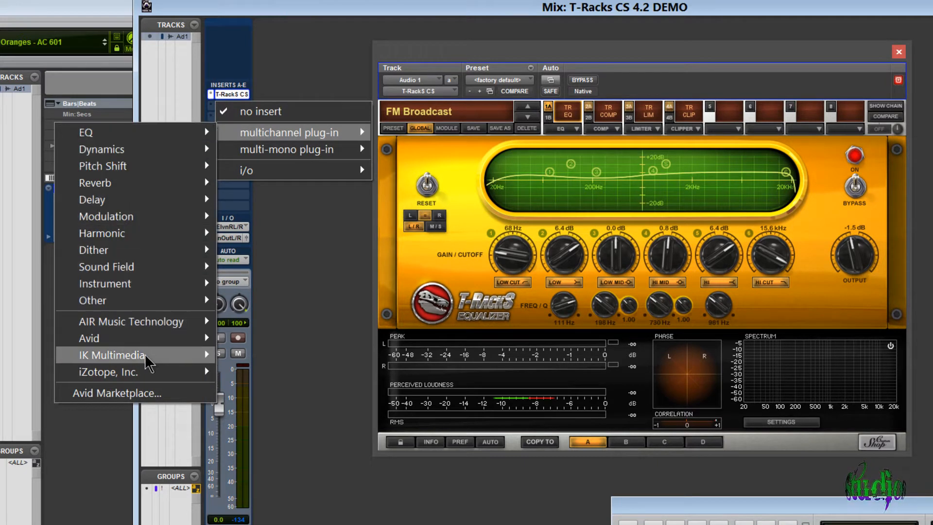
{"action": "mouse_move", "coordinate": [110, 355]}
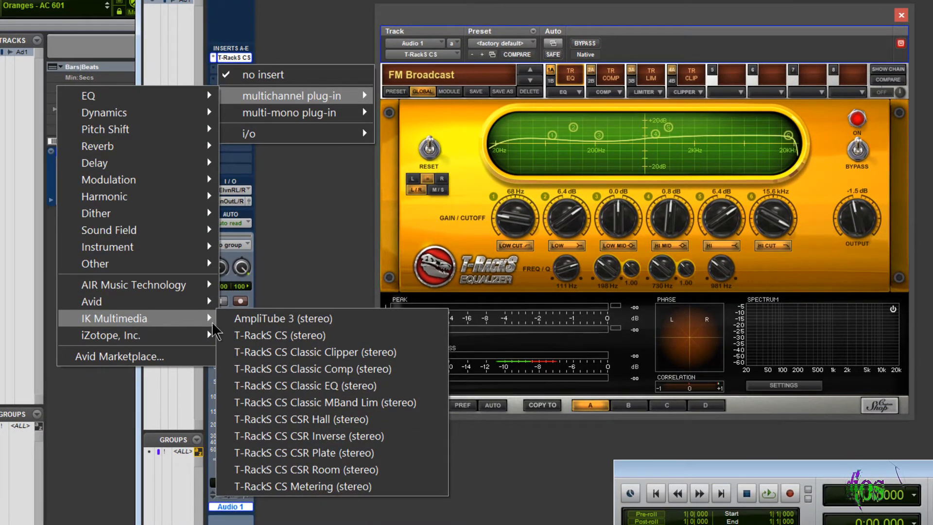
{"action": "mouse_move", "coordinate": [334, 335]}
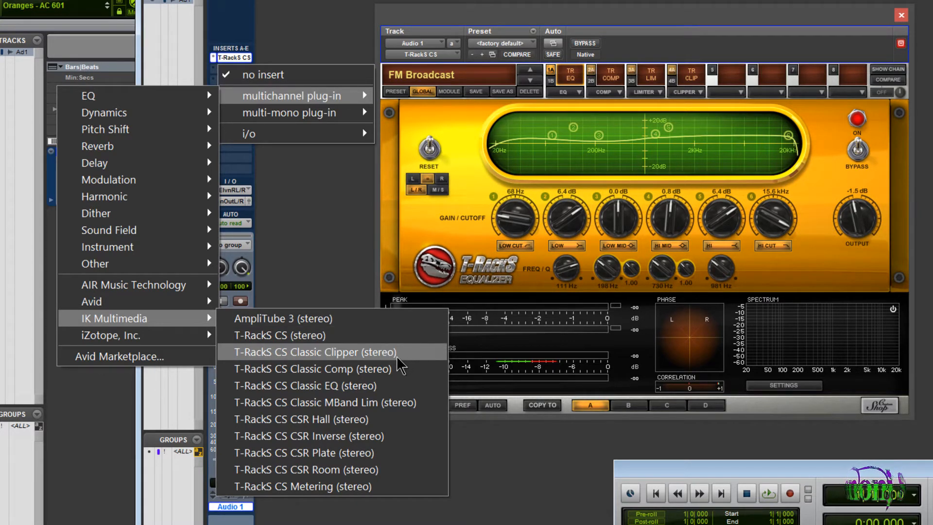
{"action": "mouse_move", "coordinate": [396, 372]}
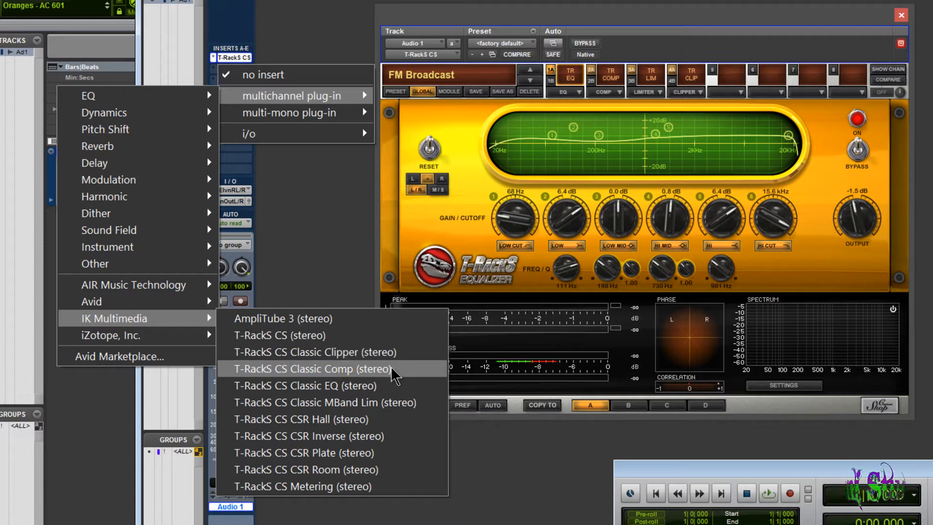
{"action": "mouse_move", "coordinate": [387, 392]}
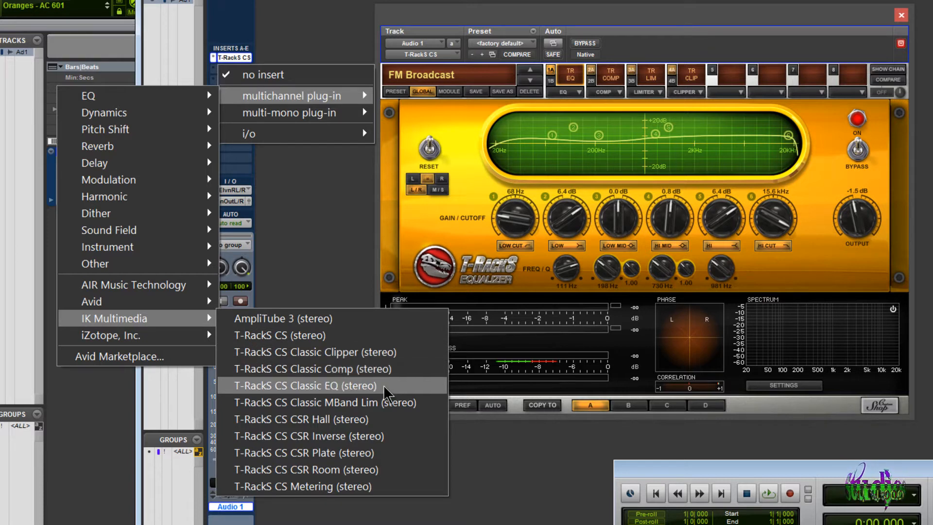
{"action": "mouse_move", "coordinate": [381, 402]}
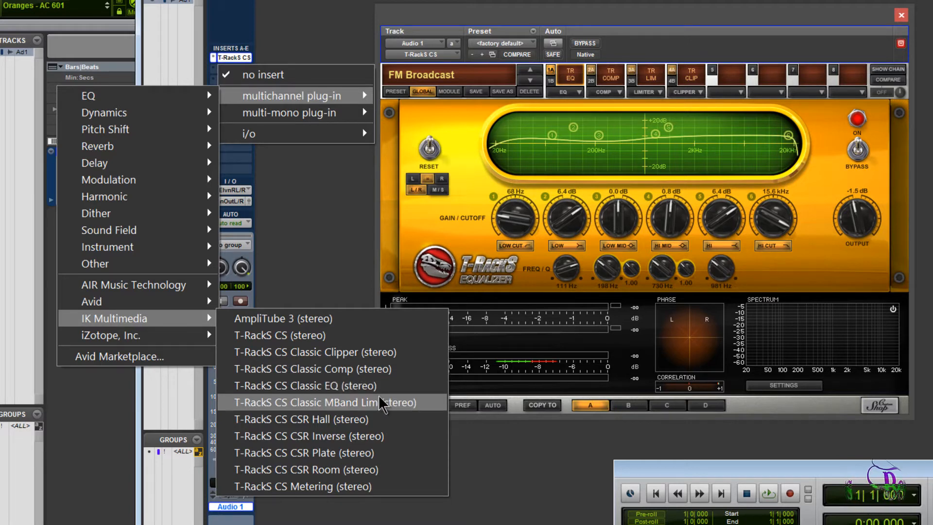
Insert the T-RackS Classic Clipper and Classic Comp plug-ins on Audio 1
{"action": "left_click", "coordinate": [315, 352]}
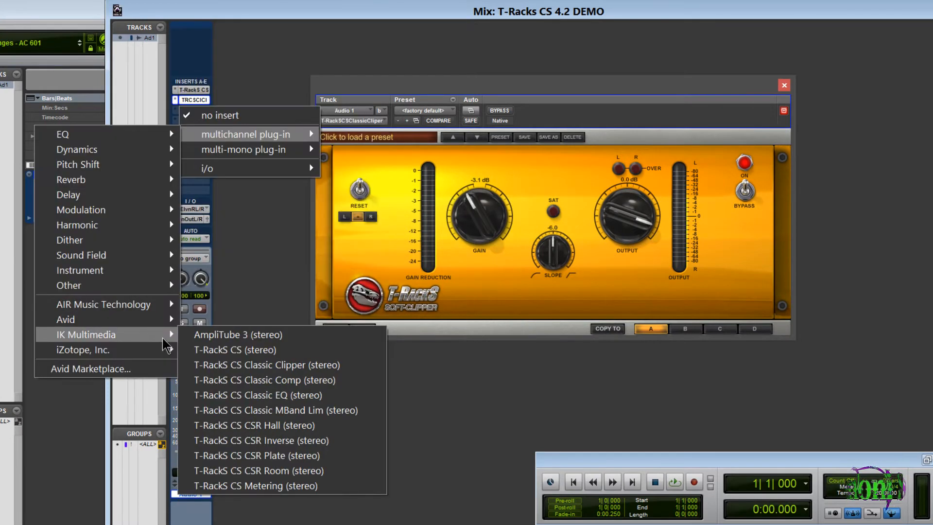
{"action": "left_click", "coordinate": [255, 486]}
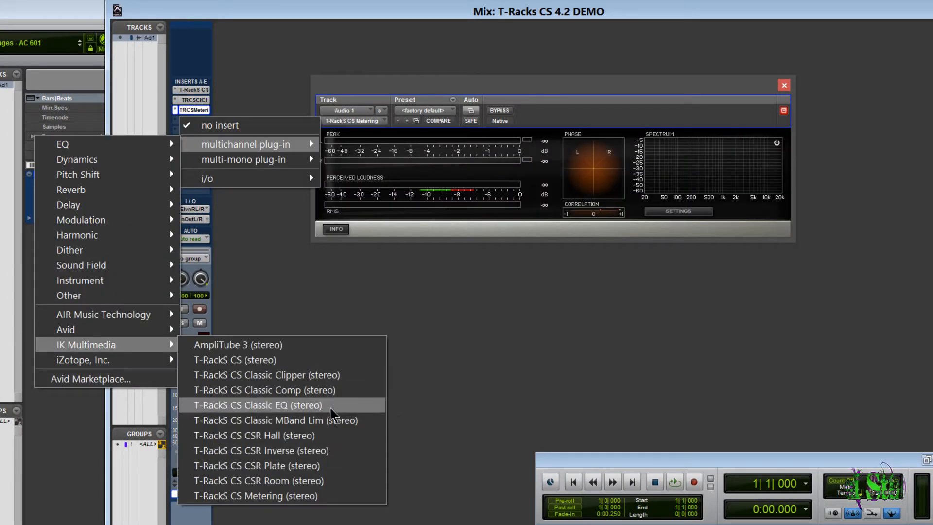
{"action": "left_click", "coordinate": [265, 390]}
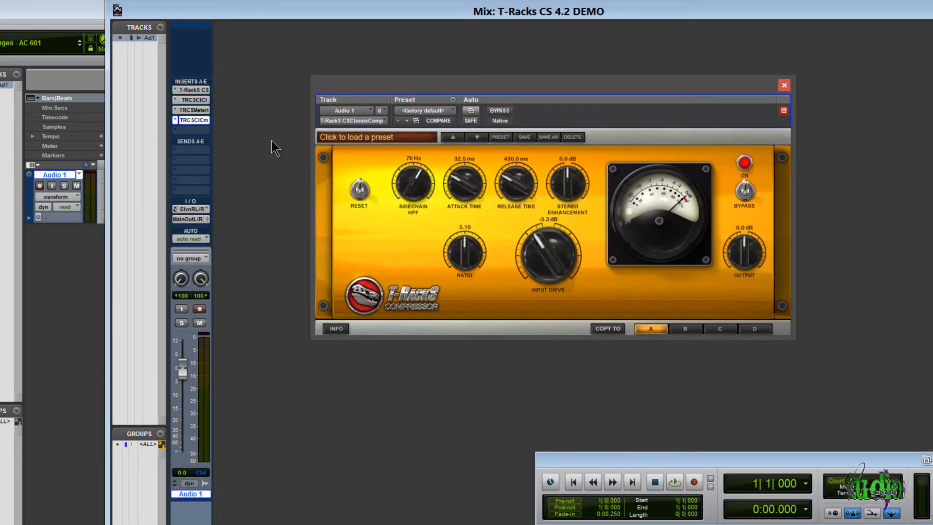
Insert the CSR Hall reverb on Audio 1 with its default Hall preset
{"action": "left_click", "coordinate": [193, 119]}
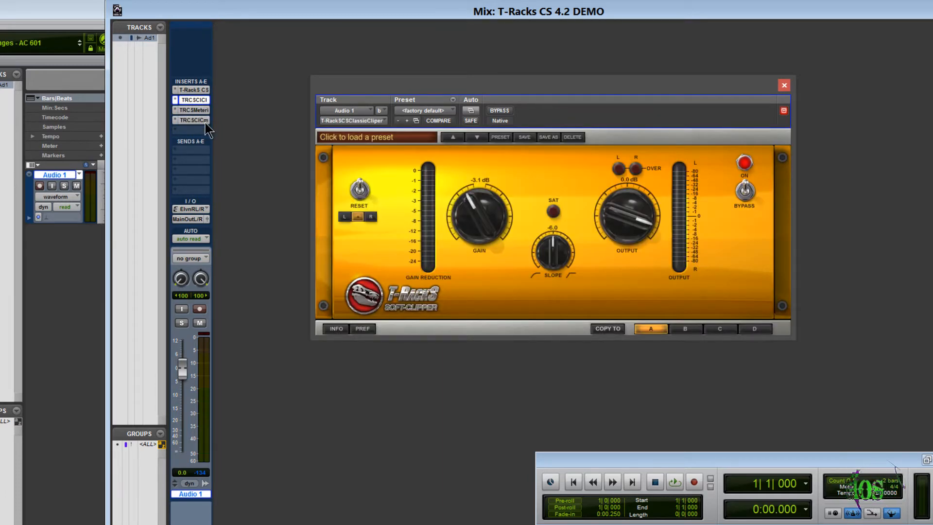
{"action": "left_click", "coordinate": [191, 90]}
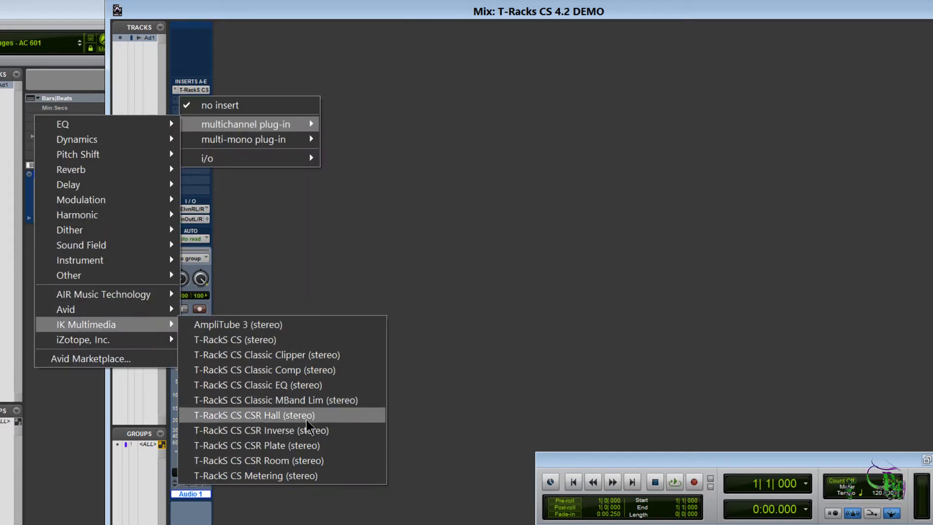
{"action": "left_click", "coordinate": [254, 414]}
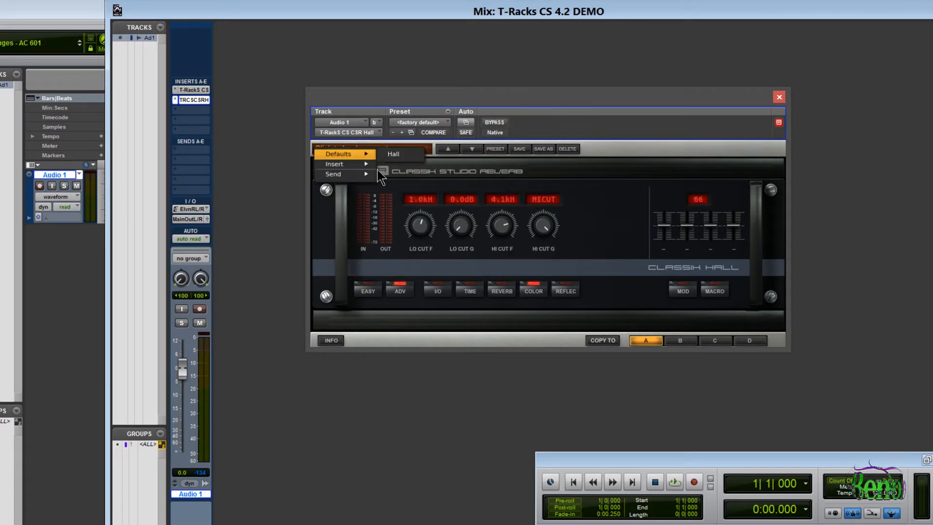
{"action": "left_click", "coordinate": [393, 154]}
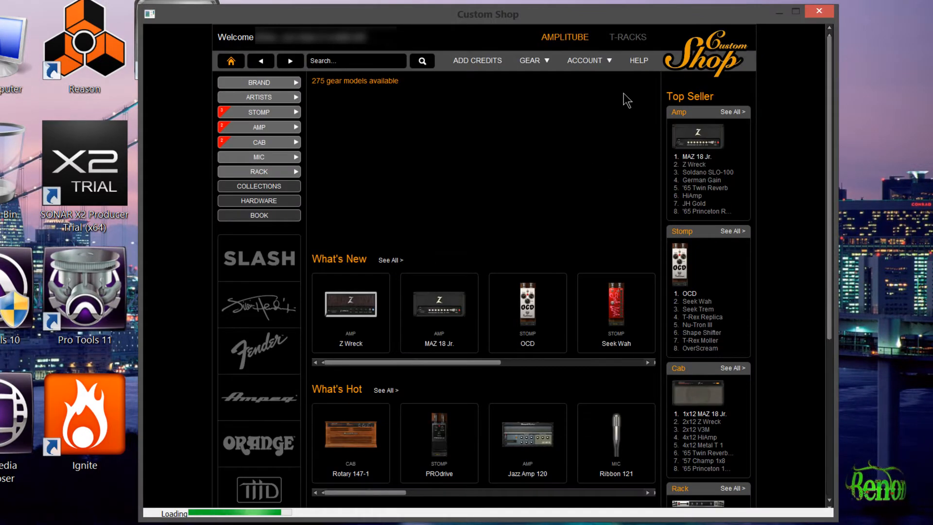
Open T-RackS My Gear, confirm the restore message, and accept default VST folders
{"action": "left_click", "coordinate": [627, 37]}
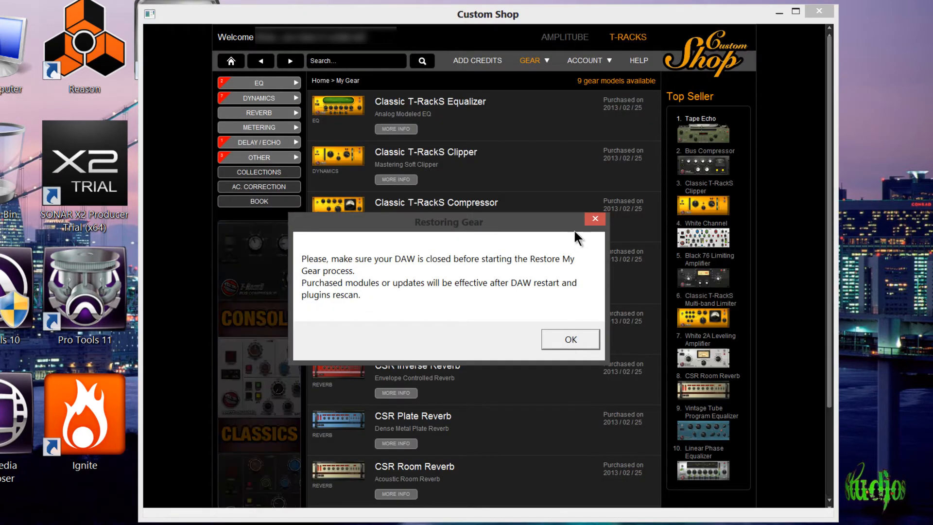
{"action": "left_click", "coordinate": [569, 339]}
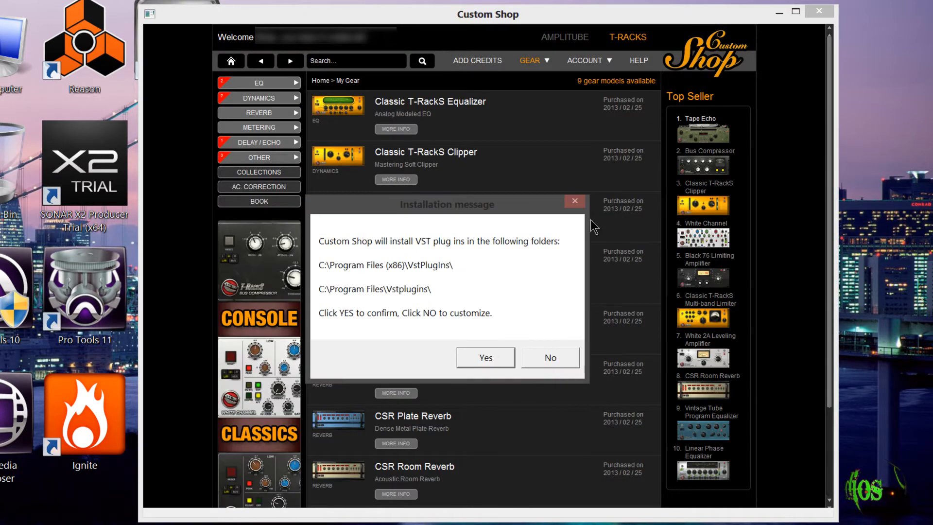
{"action": "left_click", "coordinate": [485, 358]}
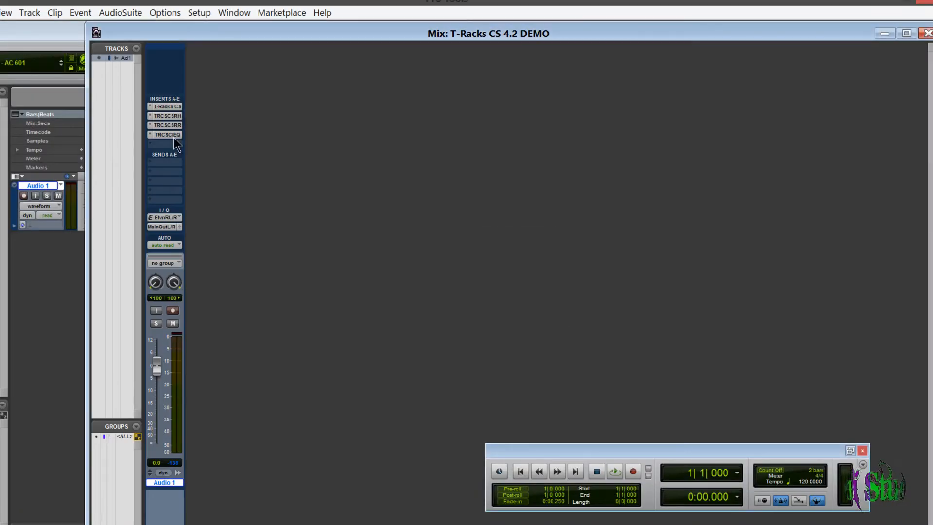
Operate Audio 1's inserts and start restoring the purchased T-RackS gear
{"action": "left_click", "coordinate": [167, 125]}
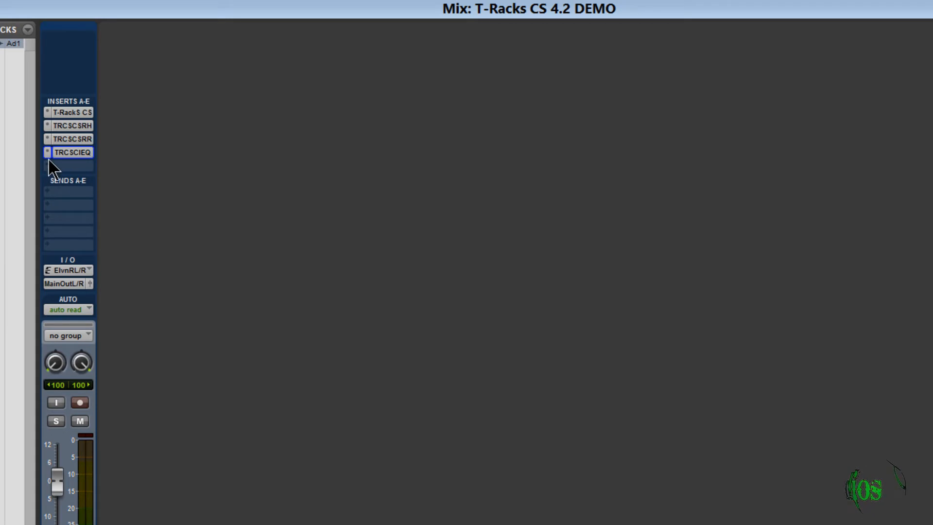
{"action": "left_click", "coordinate": [72, 111]}
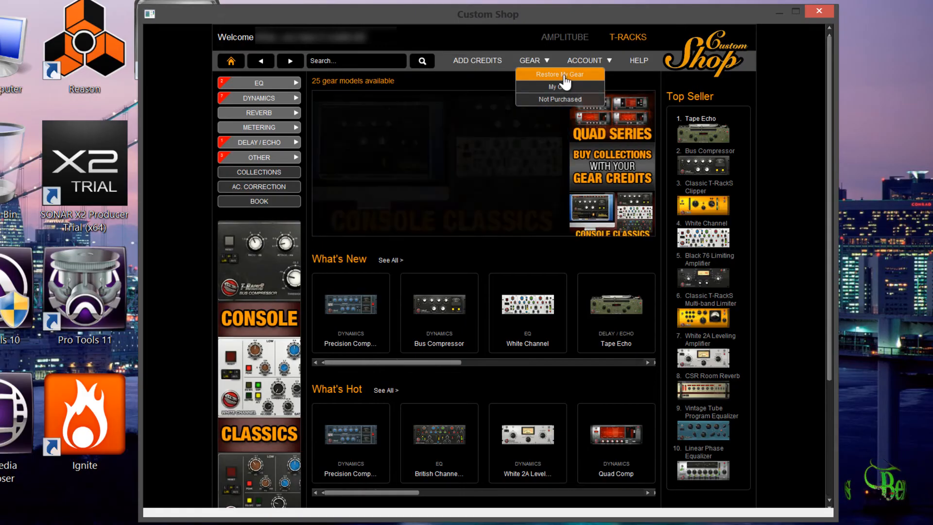
{"action": "left_click", "coordinate": [559, 74]}
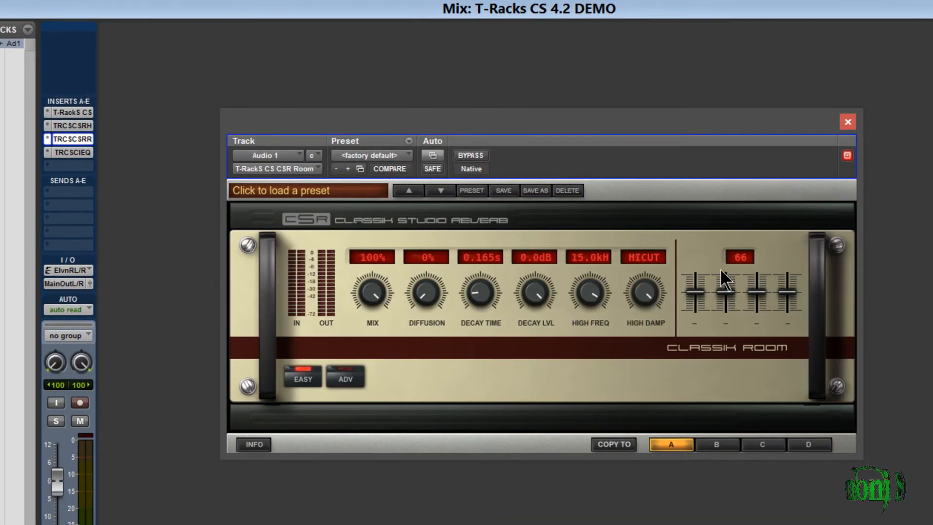
Open Audio 1's T-RackS insert window, showing the FM Broadcast equalizer module
{"action": "left_click", "coordinate": [72, 152]}
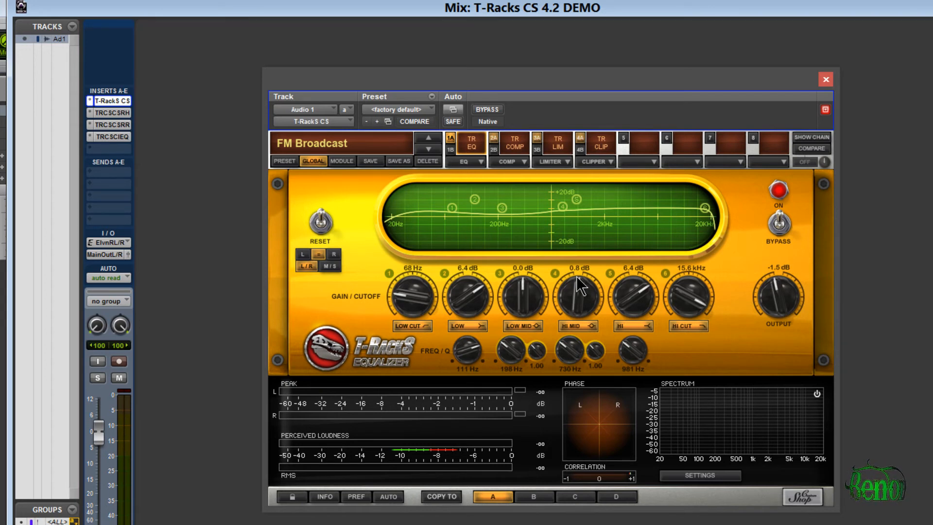
{"action": "mouse_move", "coordinate": [601, 289]}
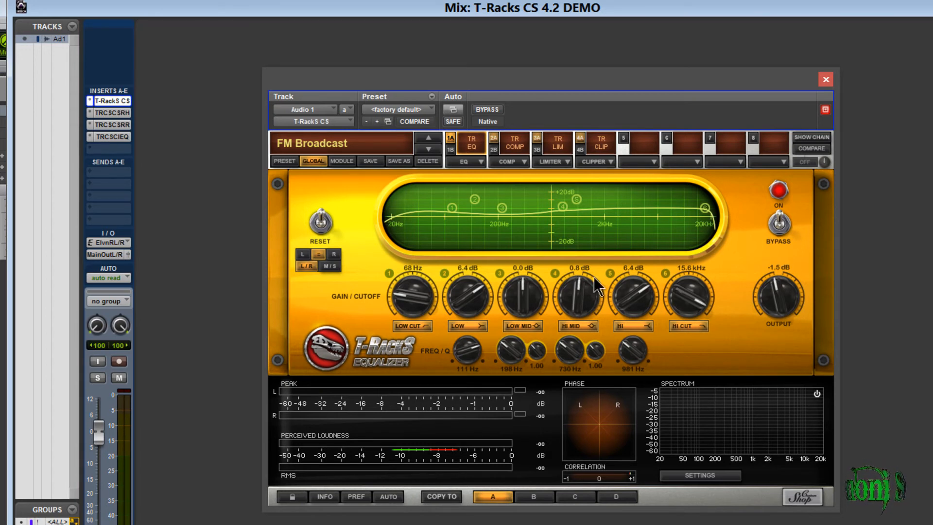
{"action": "mouse_move", "coordinate": [458, 198]}
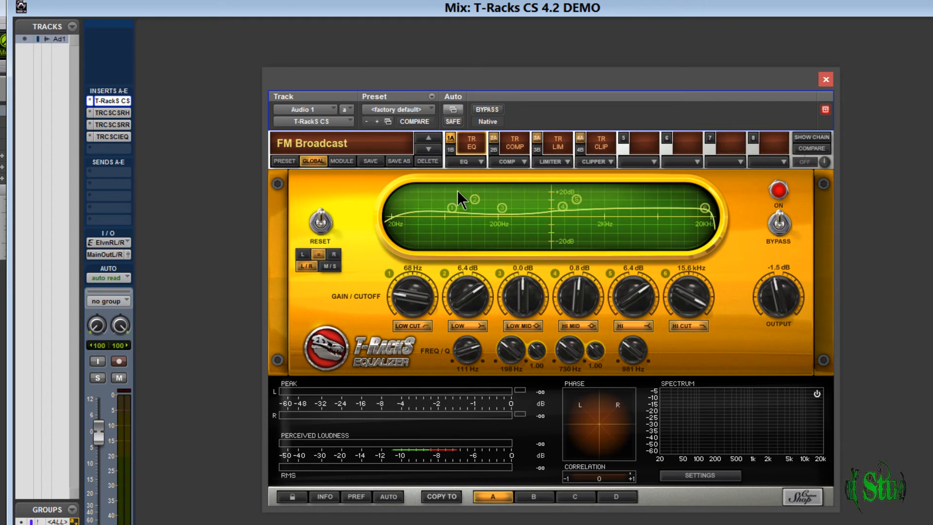
{"action": "mouse_move", "coordinate": [576, 182]}
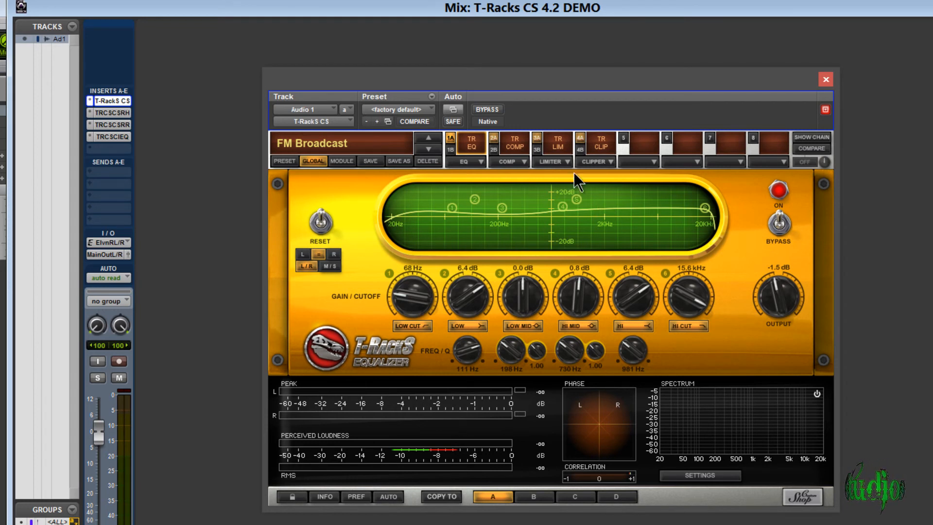
{"action": "mouse_move", "coordinate": [414, 163]}
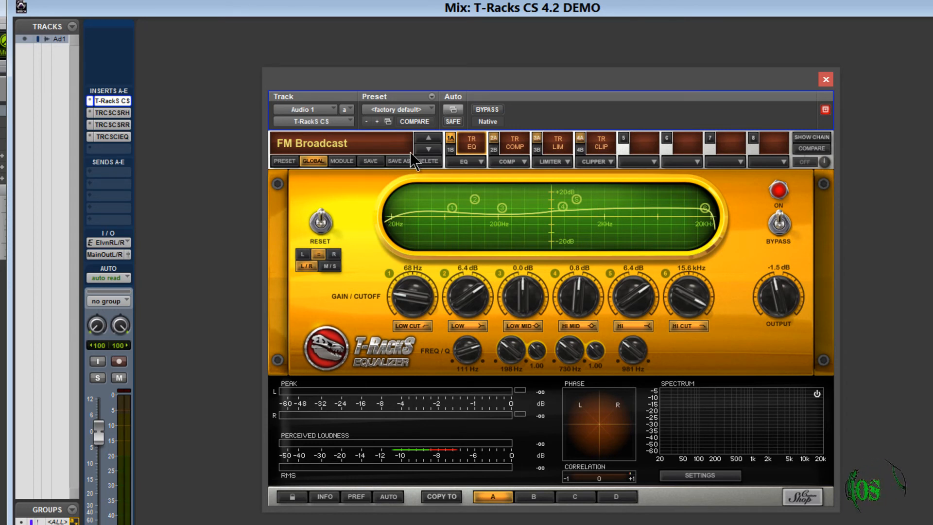